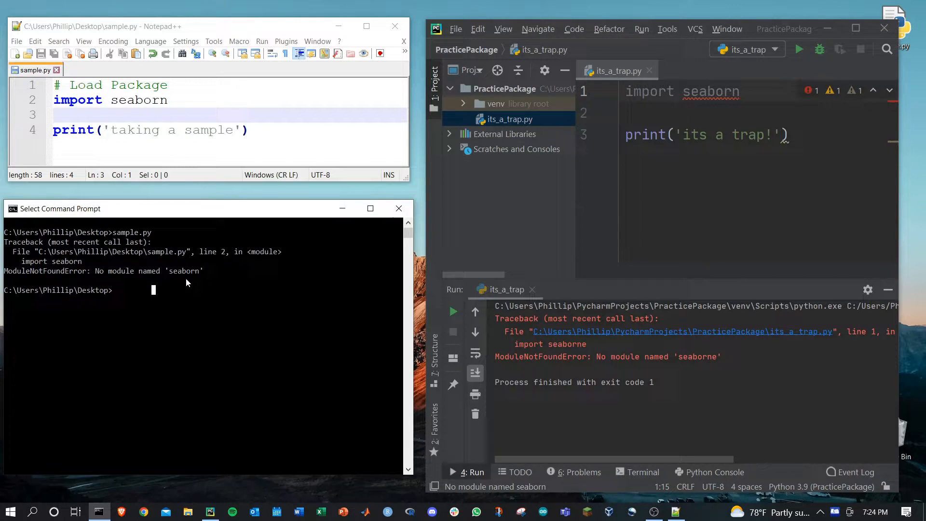
# Step: Start the Python 3.9 interpreter and confirm 1+1 and print('hi') evaluate correctly
pyautogui.click(185, 115)
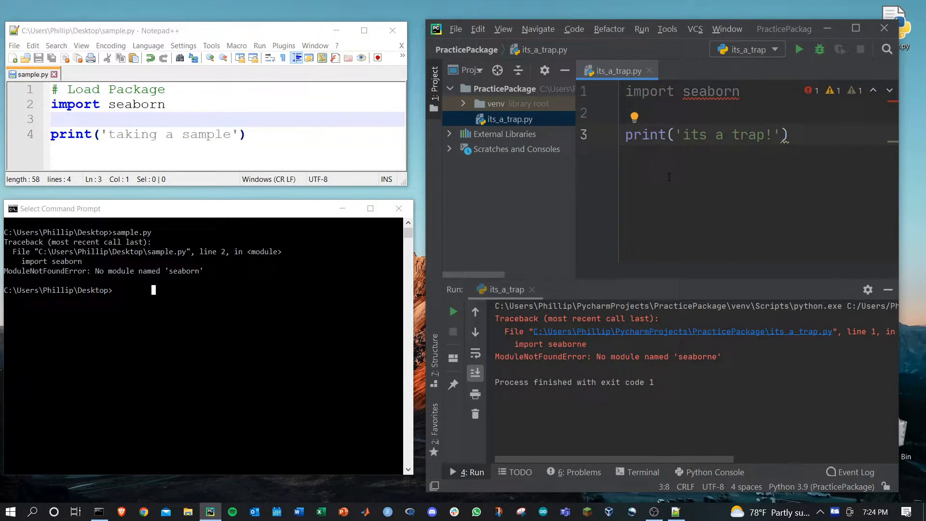
pyautogui.moveTo(211, 310)
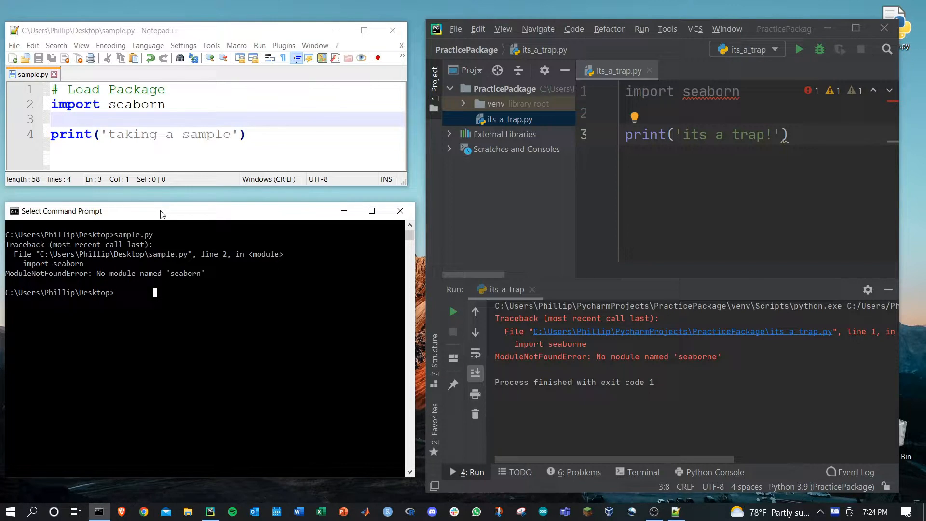
pyautogui.moveTo(149, 310)
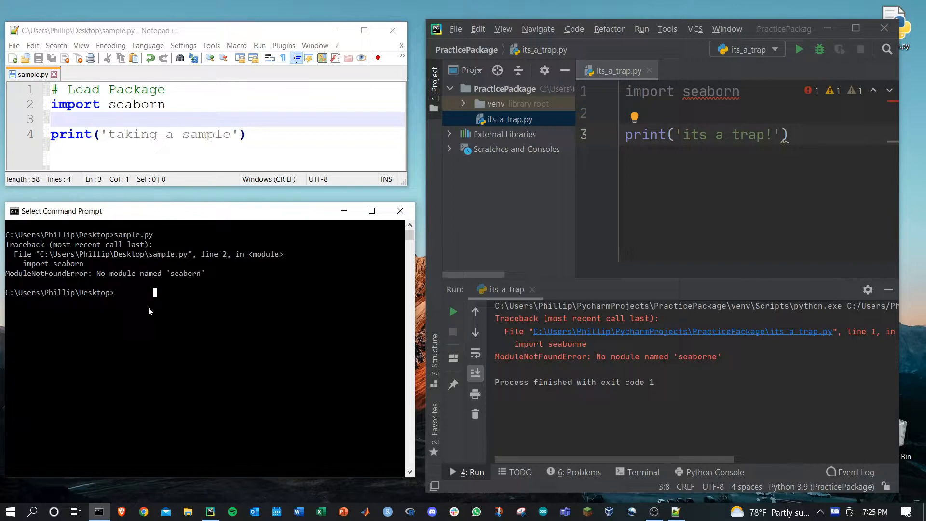
pyautogui.write('pytho')
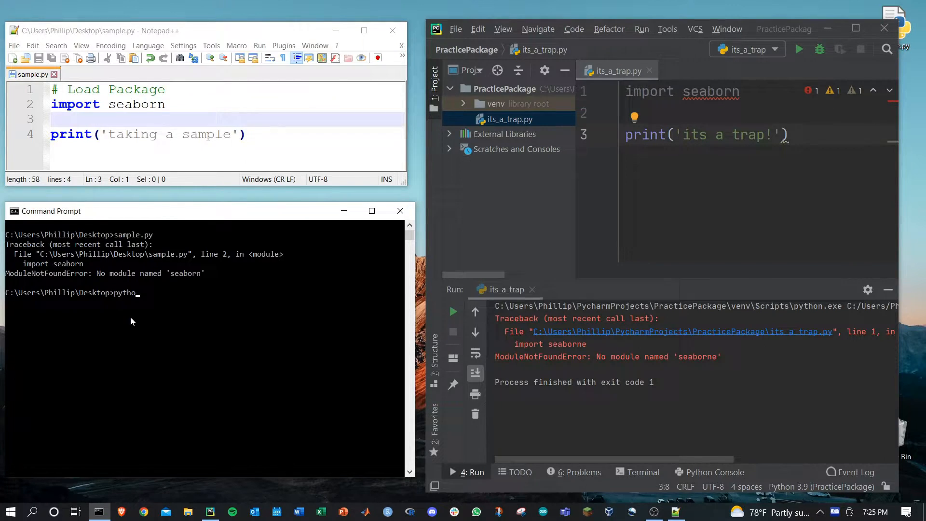
pyautogui.press('Enter')
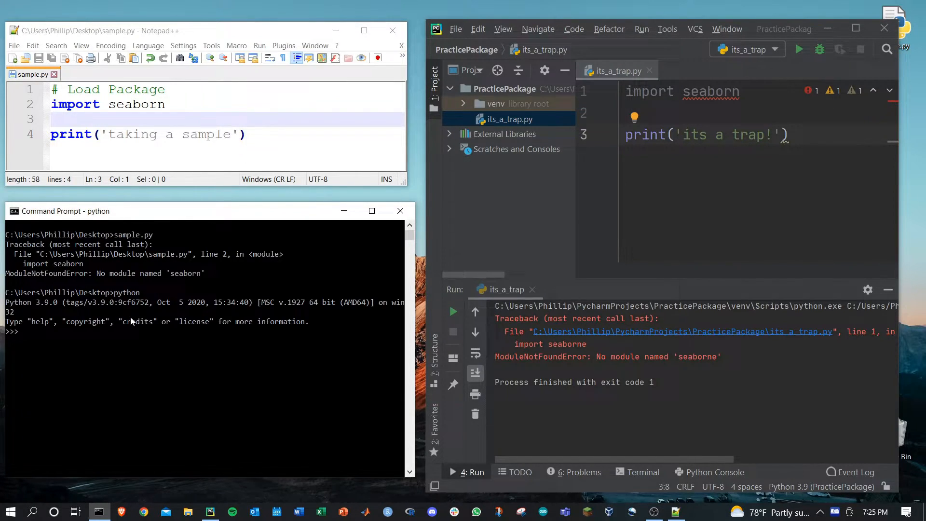
pyautogui.write('1+1')
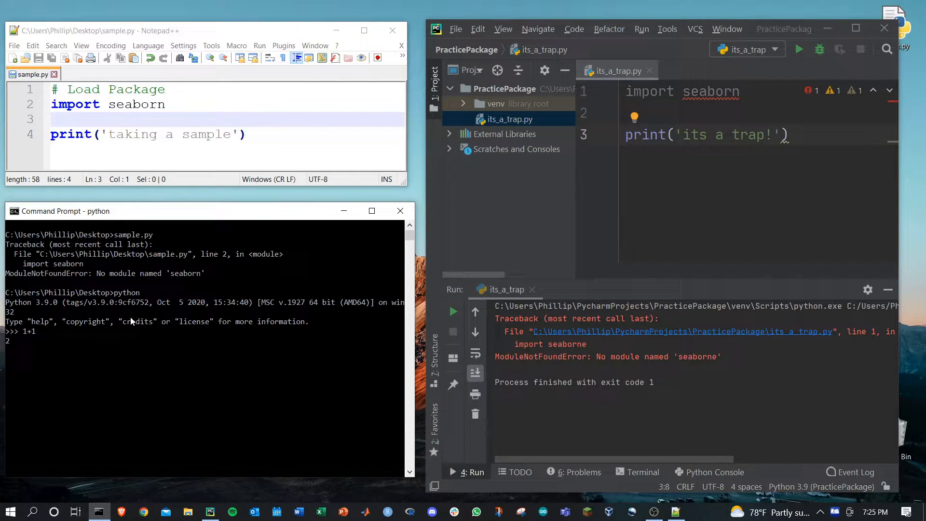
pyautogui.write("print('hi")
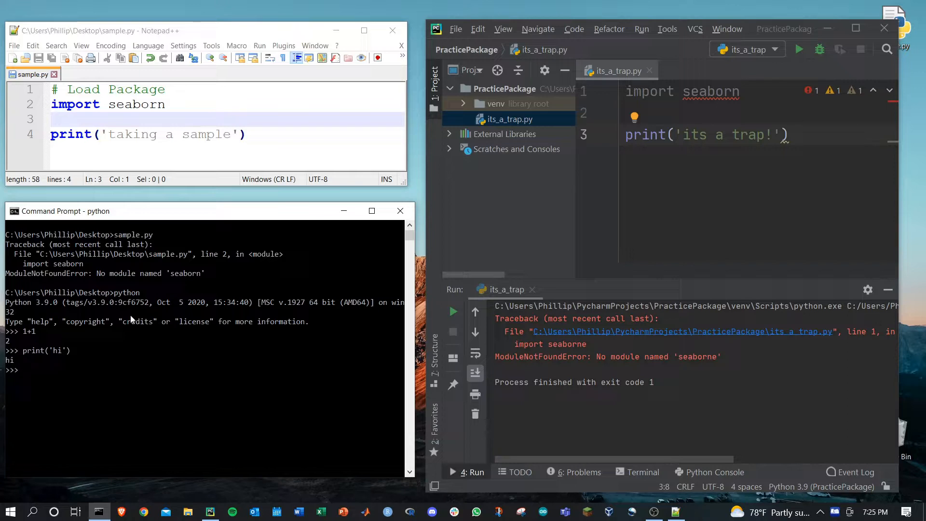
# Step: Attempt import seaborn, see ModuleNotFoundError, and begin typing exit()
pyautogui.write('import')
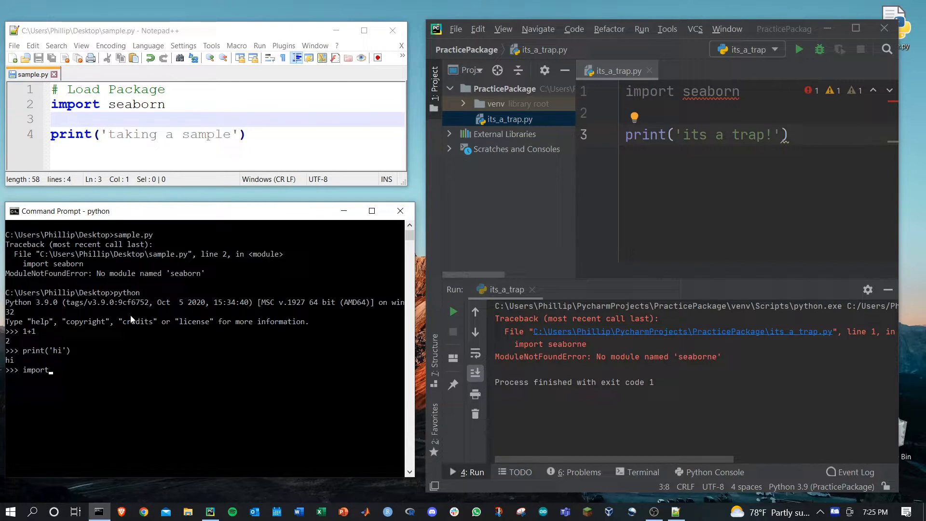
pyautogui.write('seaborn')
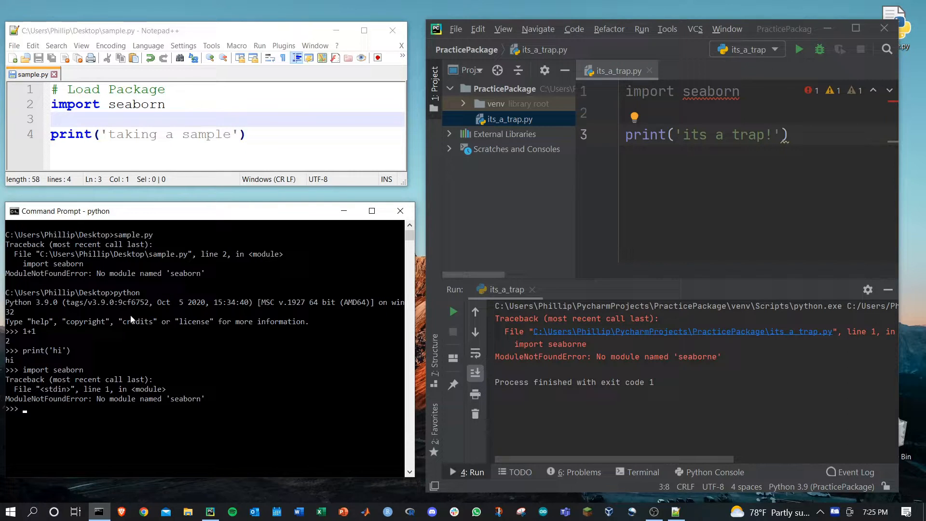
pyautogui.write('e')
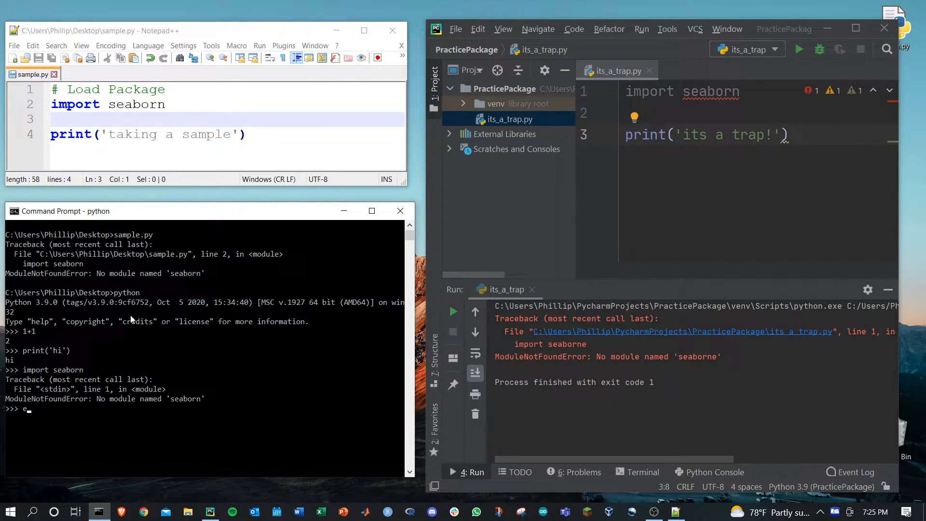
pyautogui.write('xit()')
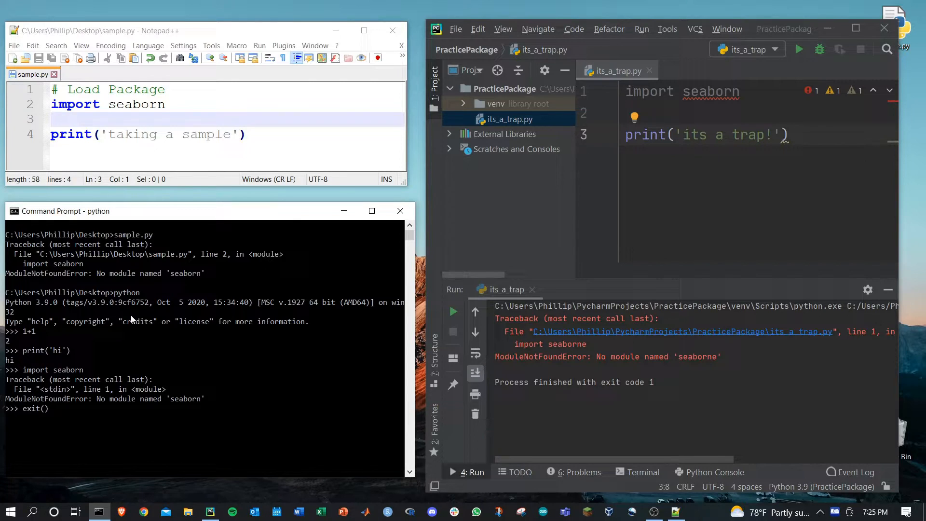
# Step: Exit Python and run pip3 install seaborn, ending with seaborn-0.11.2 and scipy installed
pyautogui.press('Enter')
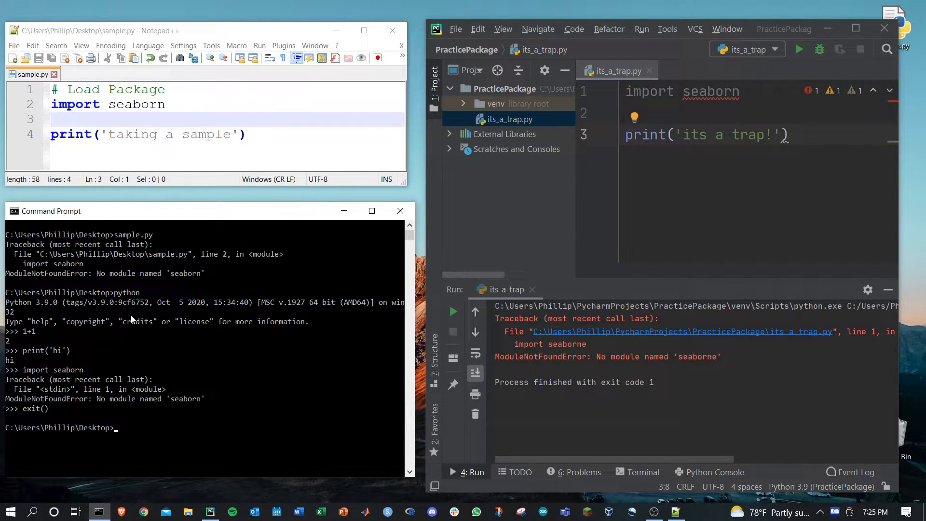
pyautogui.write('pip3 inst')
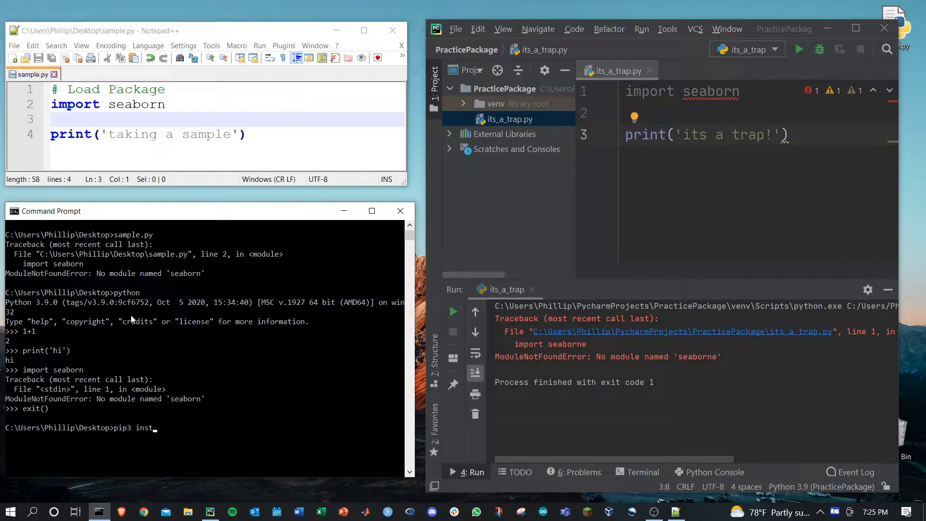
pyautogui.write('all seaborn')
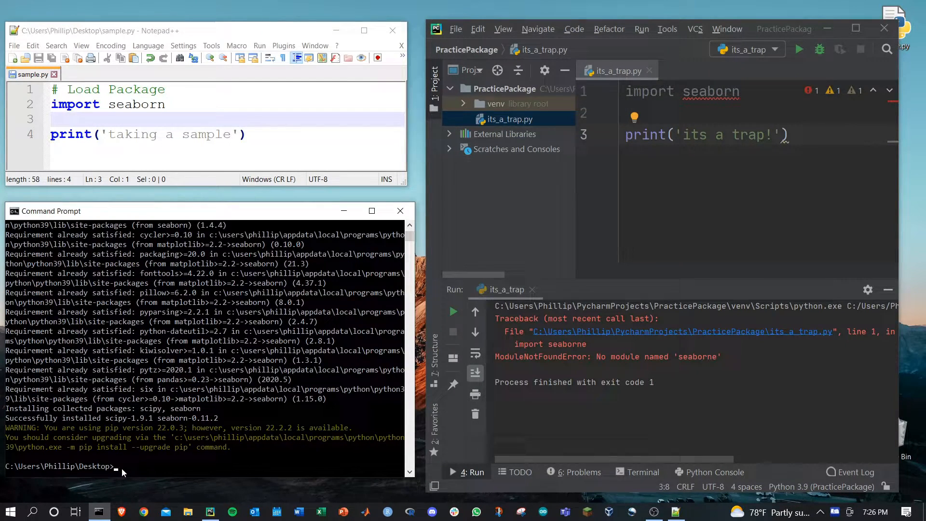
pyautogui.click(129, 468)
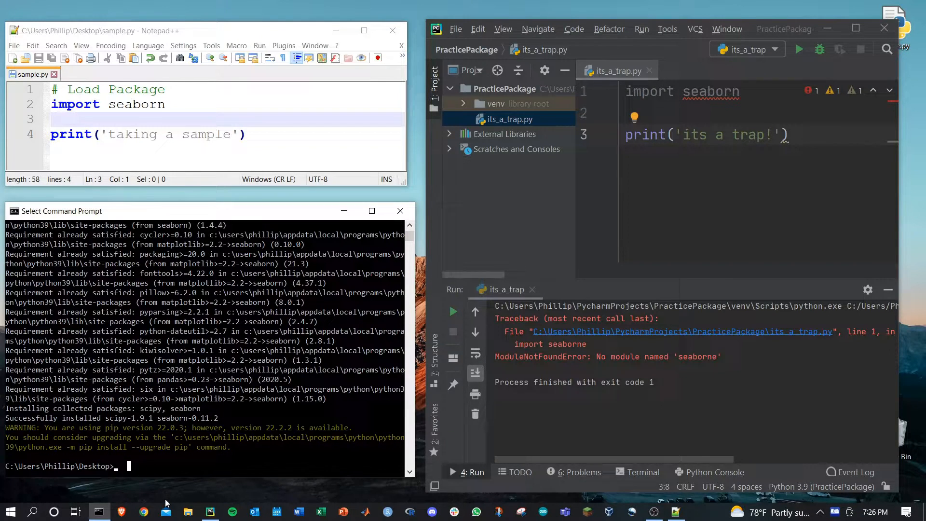
# Step: Rerun sample.py so it prints 'taking a sample' with no import error
pyautogui.write('sample.py')
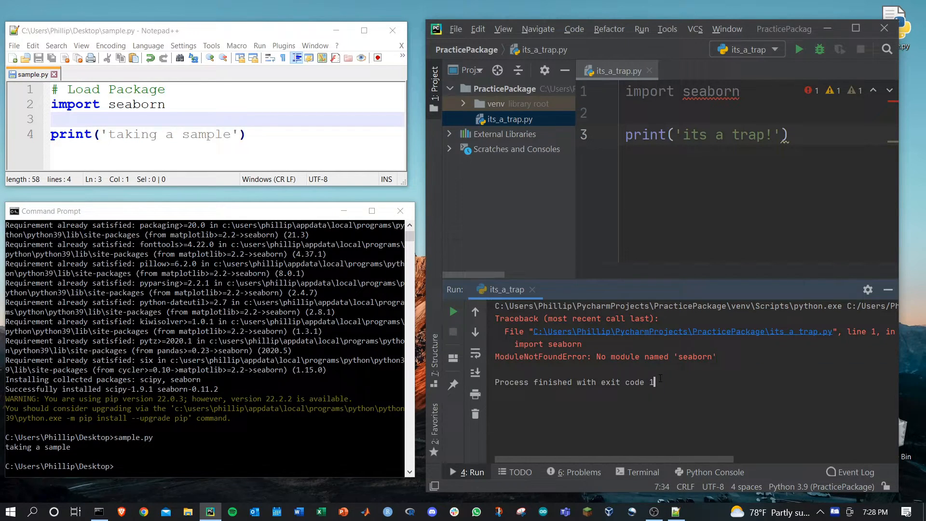
pyautogui.moveTo(645, 448)
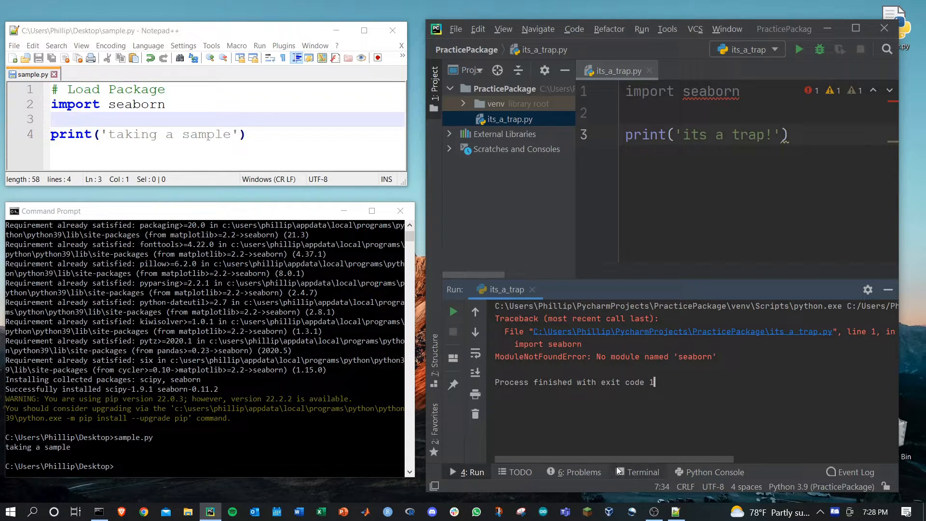
# Step: Run pip install seaborn in the PyCharm venv terminal, then rerun its_a_trap.py
pyautogui.click(642, 472)
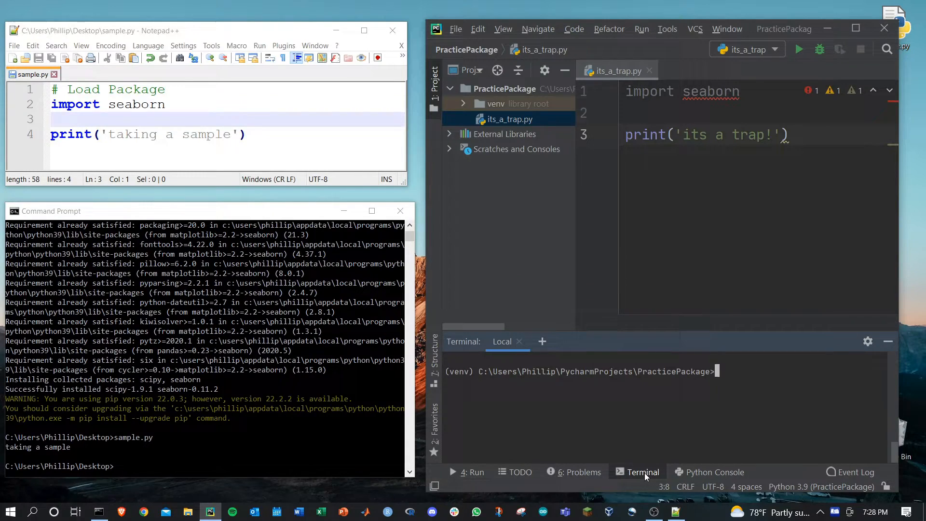
pyautogui.moveTo(470, 374)
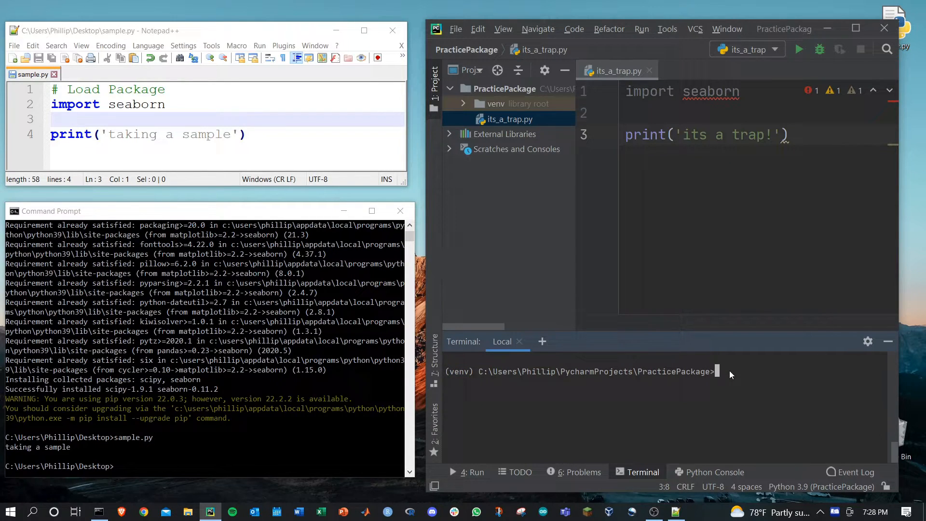
pyautogui.write('pip install')
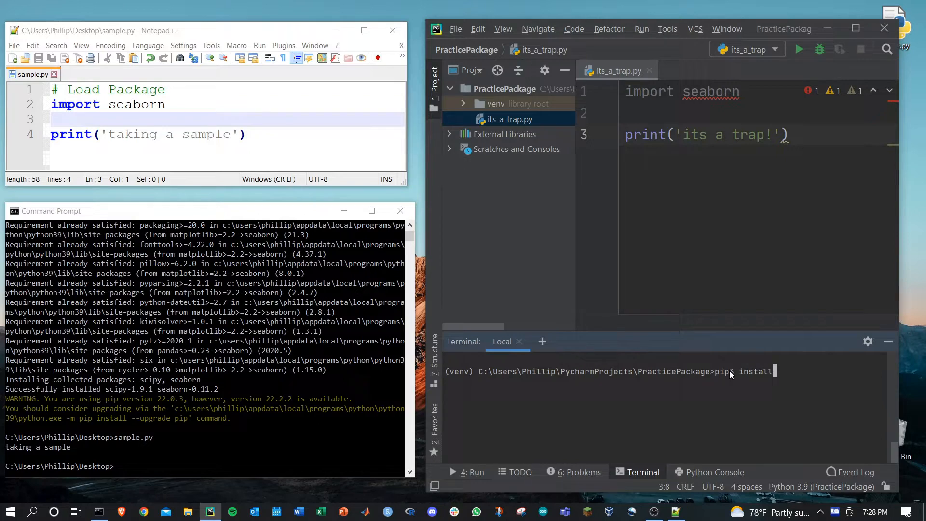
pyautogui.write('seabo')
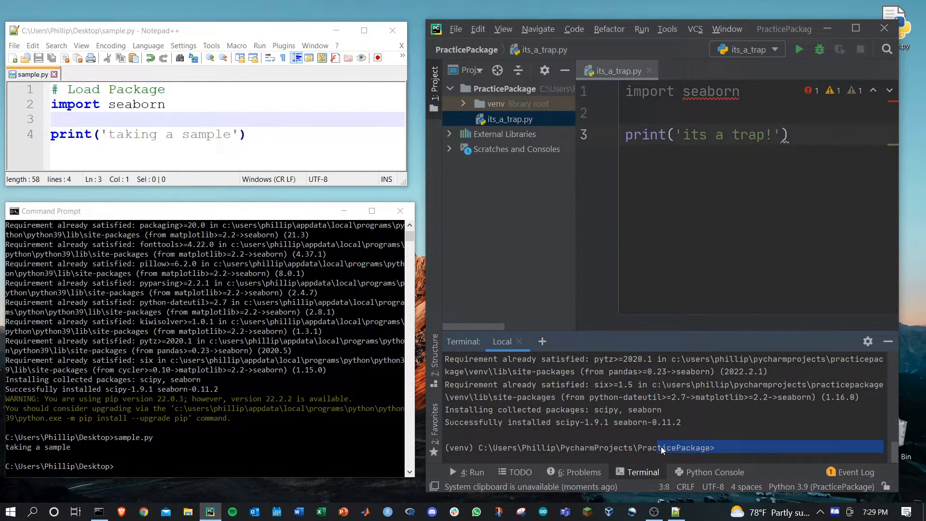
pyautogui.moveTo(471, 473)
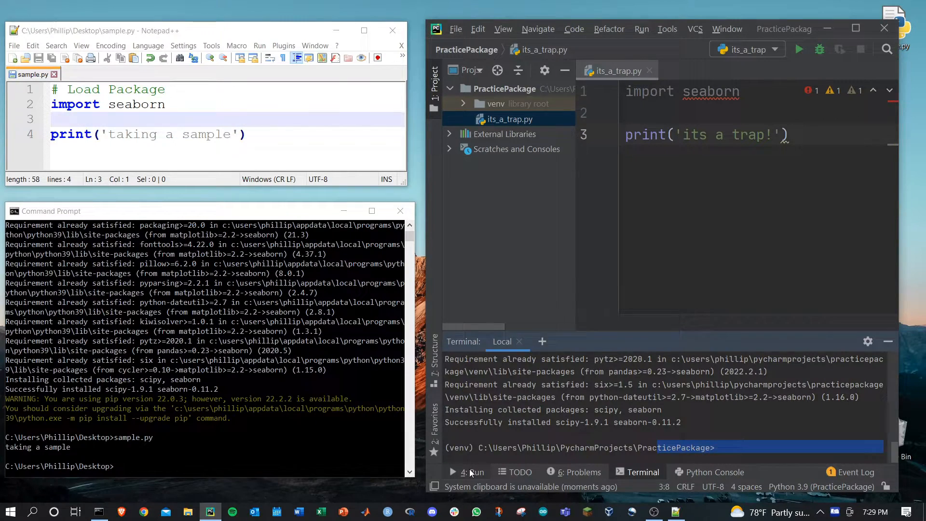
pyautogui.click(799, 49)
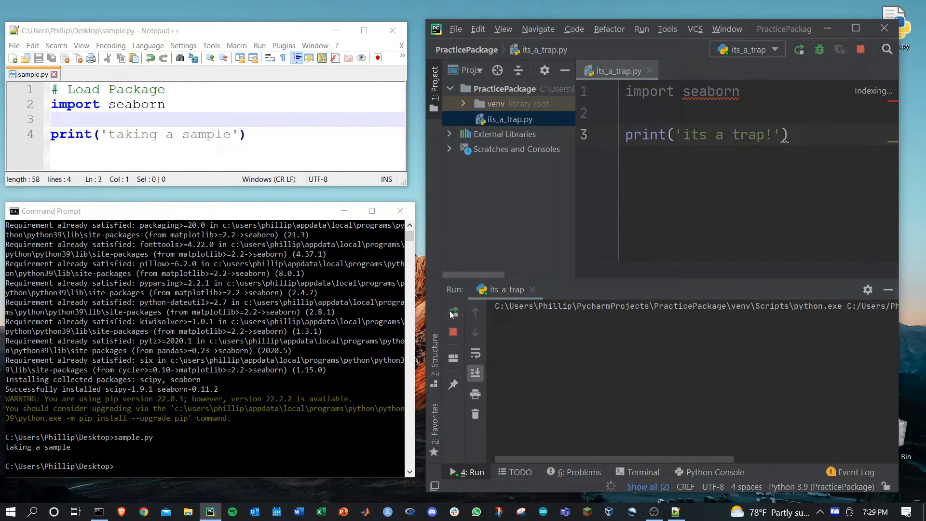